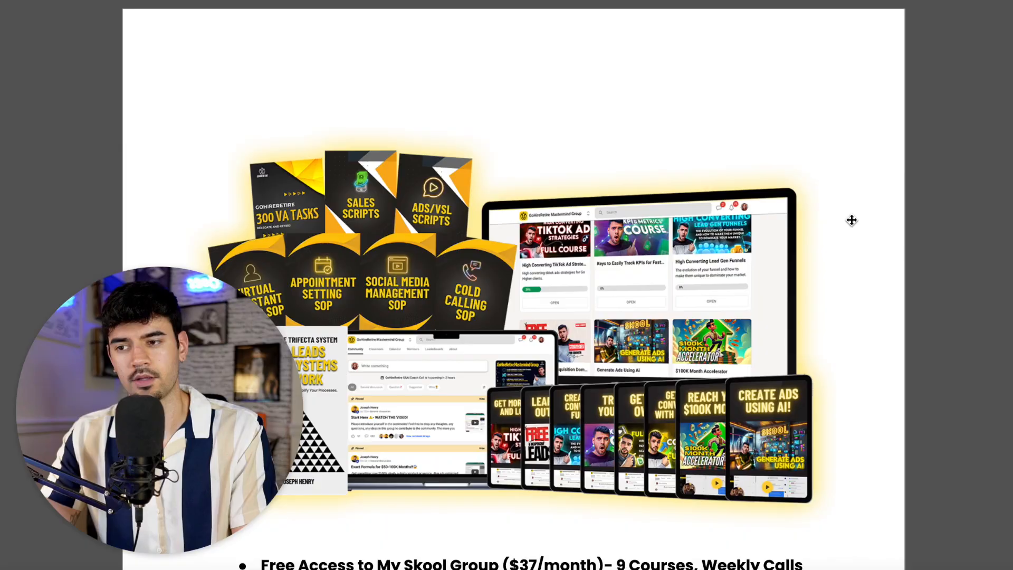
{"action": "scroll", "scroll_direction": "down", "scroll_amount": 3}
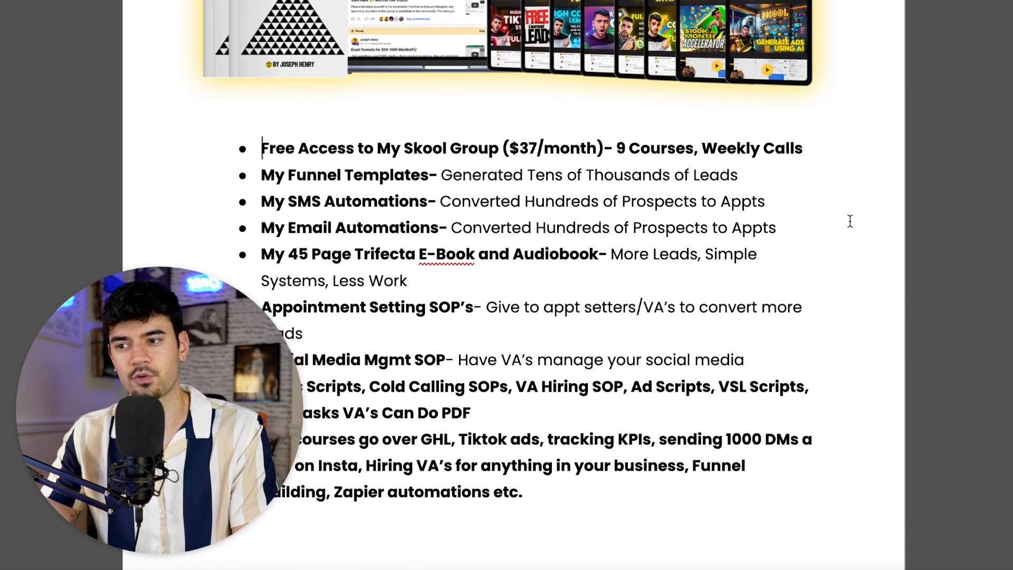